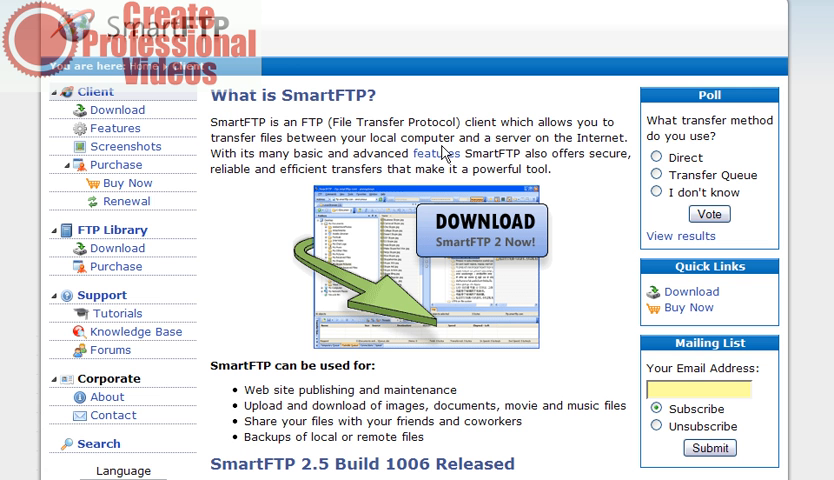
mouse_move(580, 345)
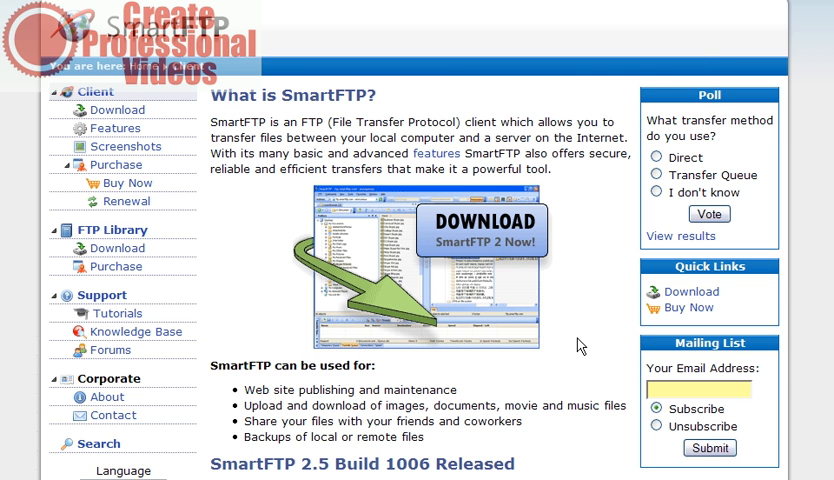
mouse_move(628, 277)
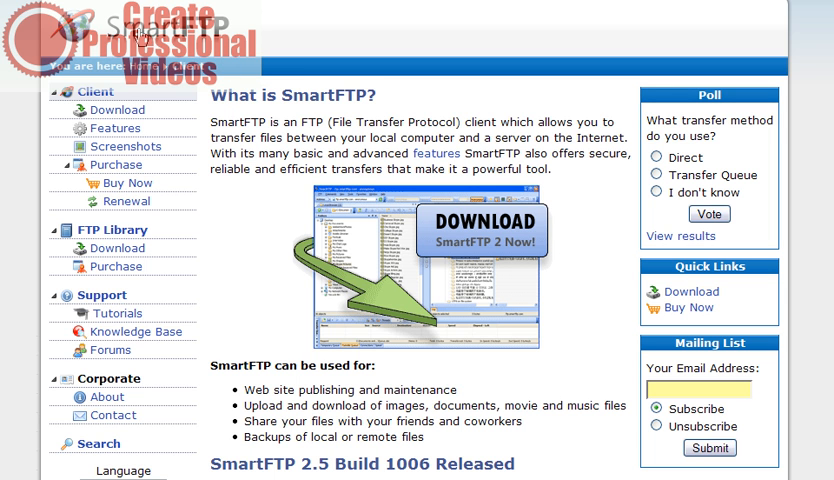
mouse_move(595, 222)
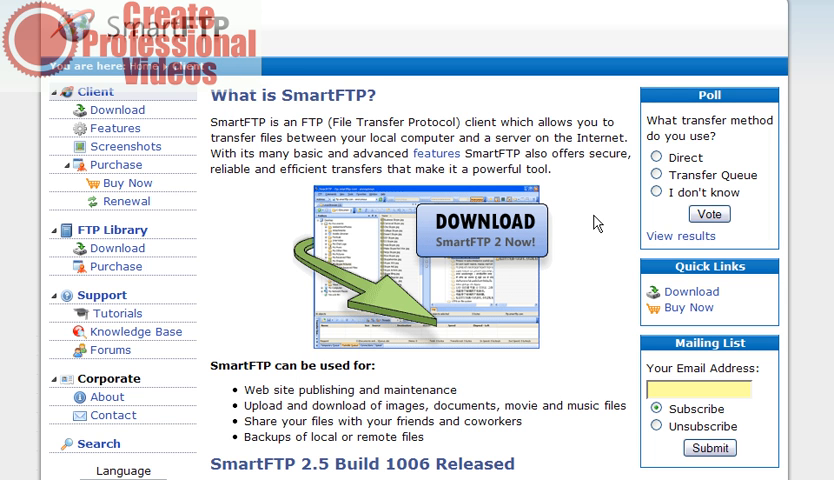
mouse_move(470, 258)
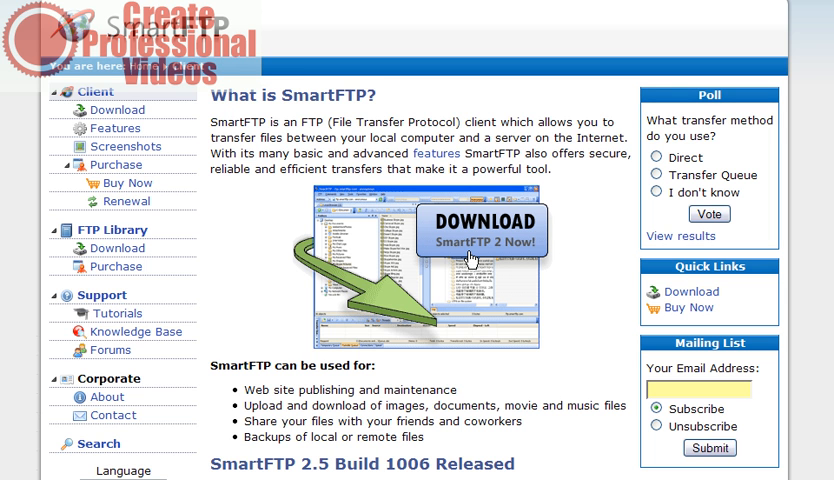
Download the 32-bit SmartFTP Client from CNET Download.com
left_click(481, 228)
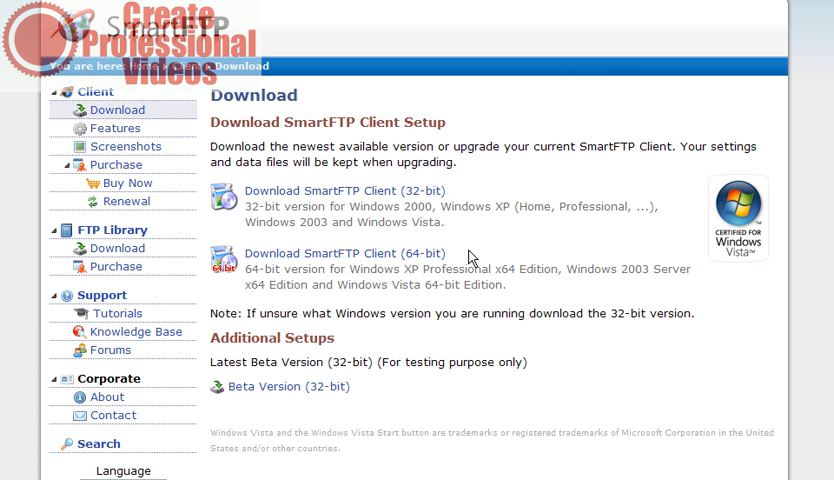
mouse_move(325, 197)
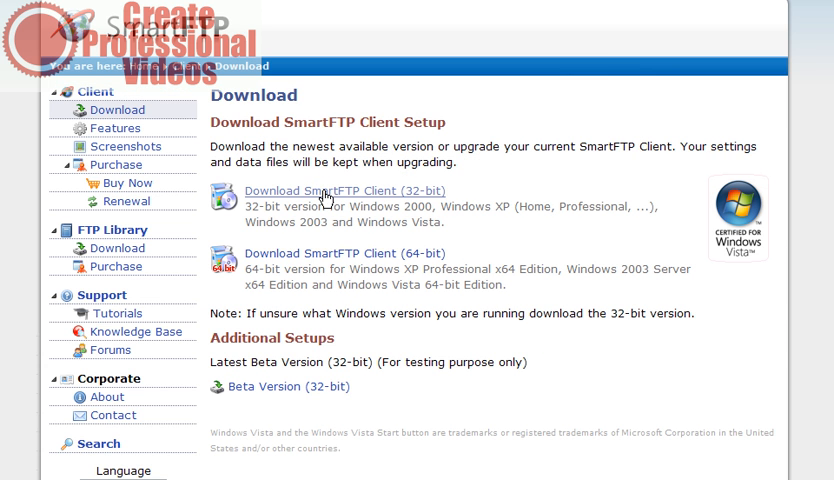
mouse_move(483, 205)
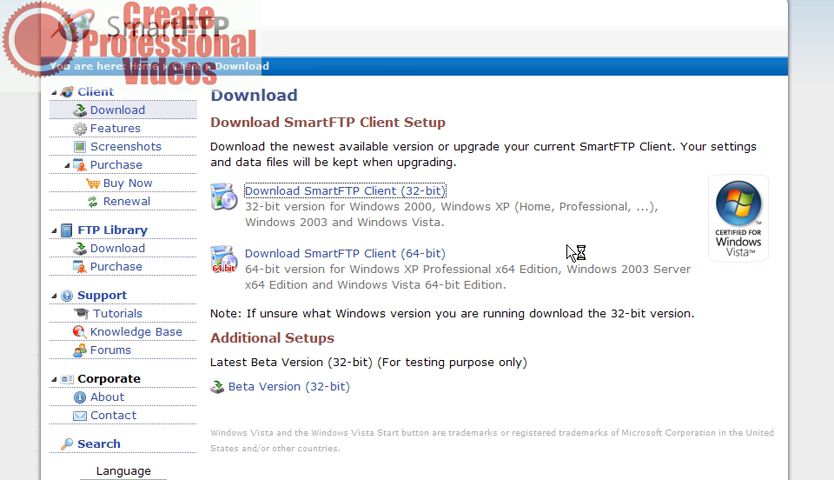
left_click(335, 190)
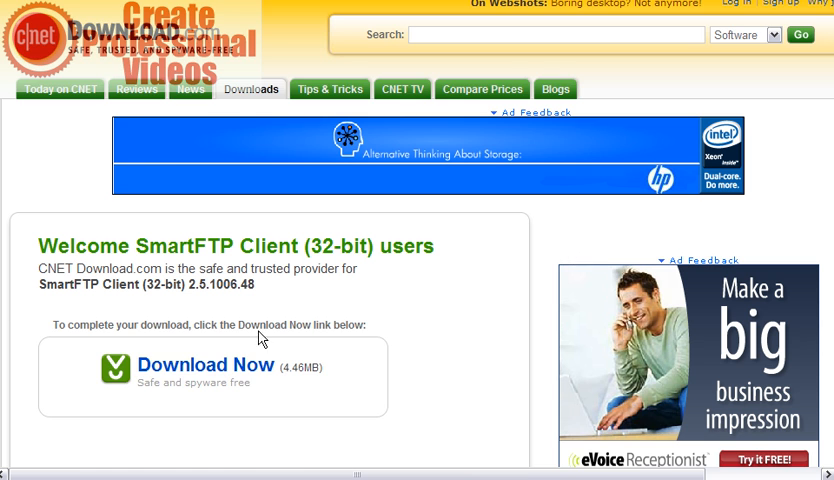
scroll("down", 3)
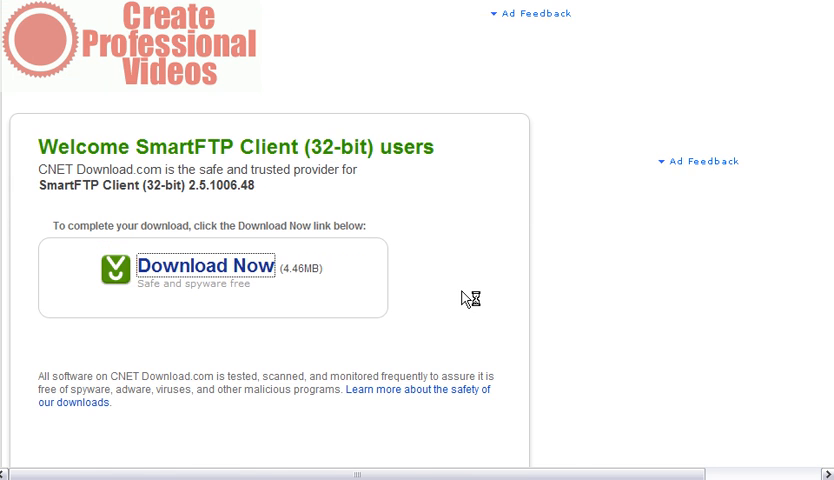
left_click(210, 265)
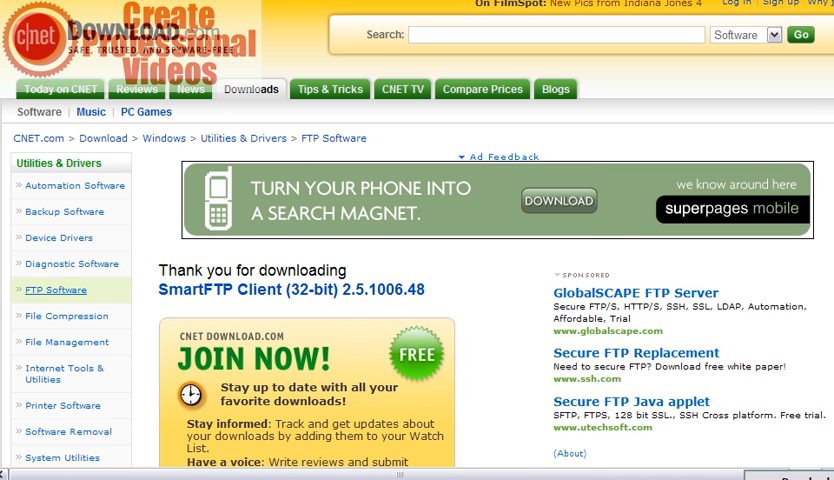
mouse_move(827, 253)
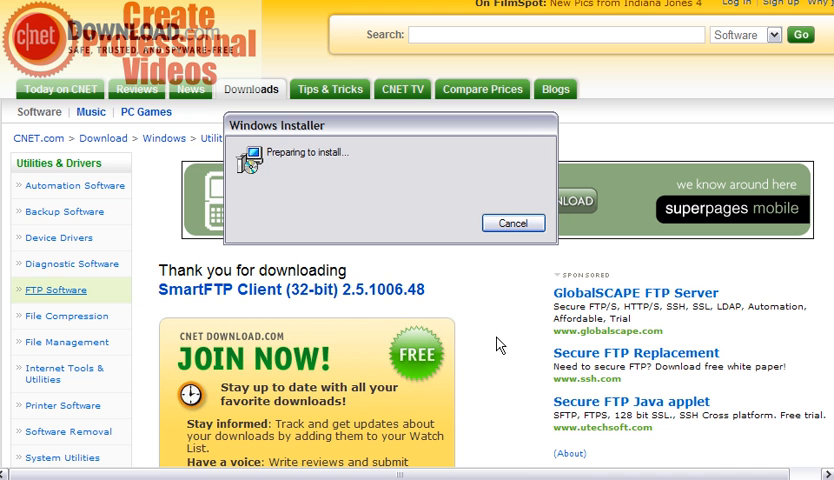
mouse_move(758, 56)
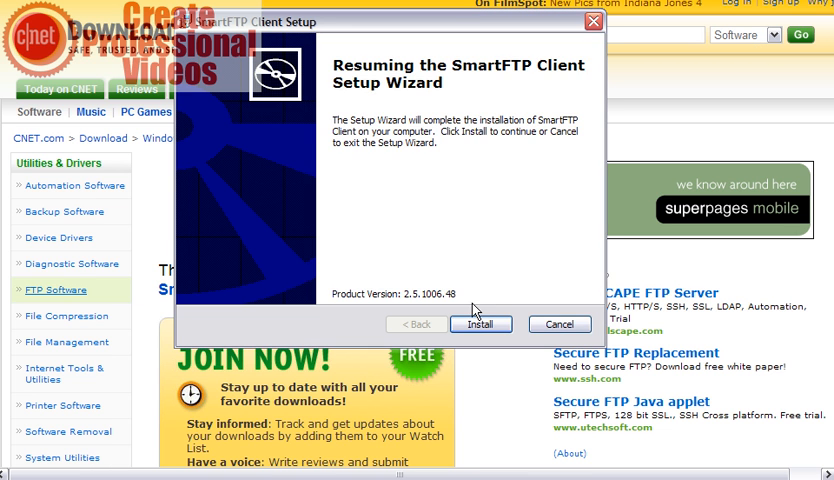
Install SmartFTP Client and finish setup with 'Launch SmartFTP Client' left checked
left_click(480, 324)
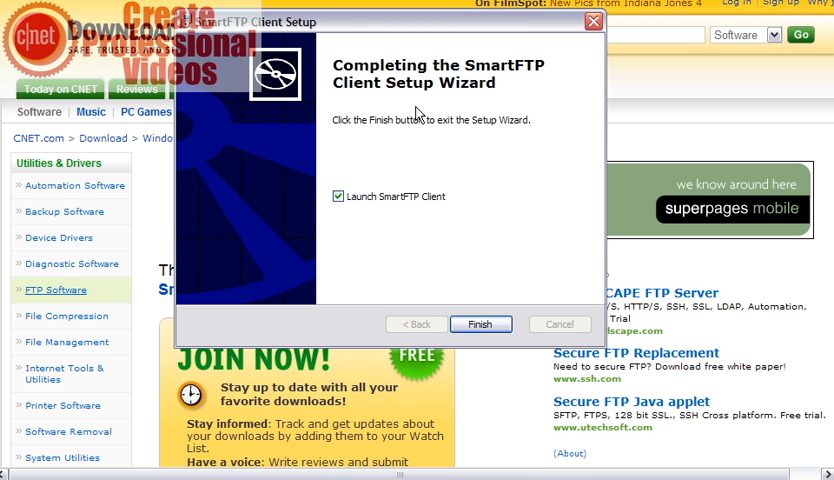
mouse_move(367, 213)
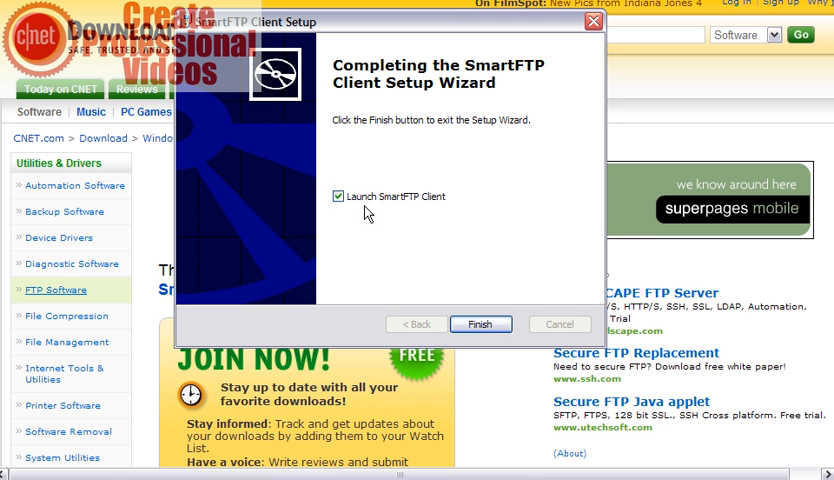
mouse_move(408, 207)
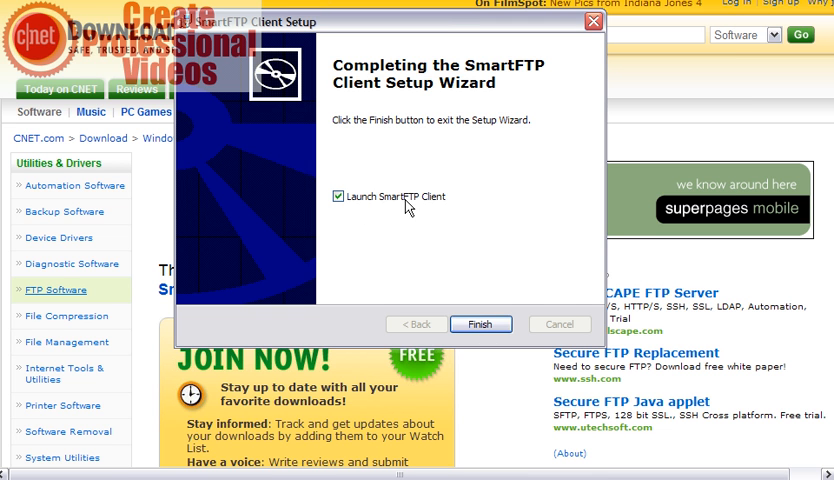
mouse_move(447, 207)
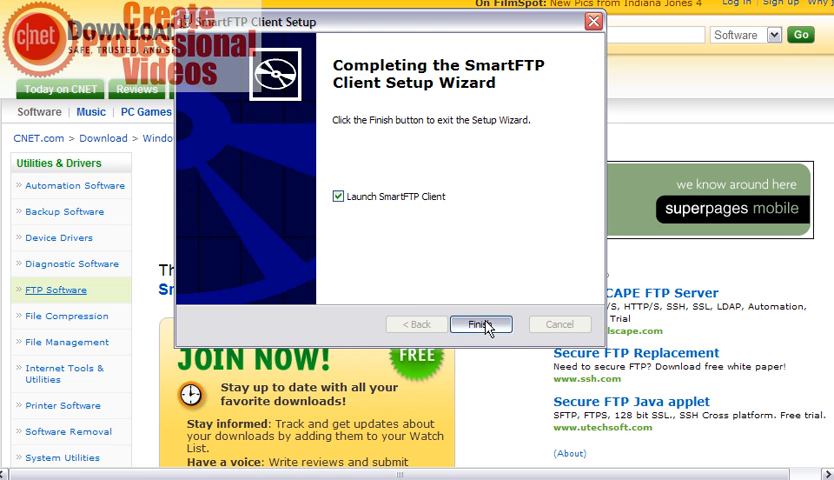
left_click(481, 324)
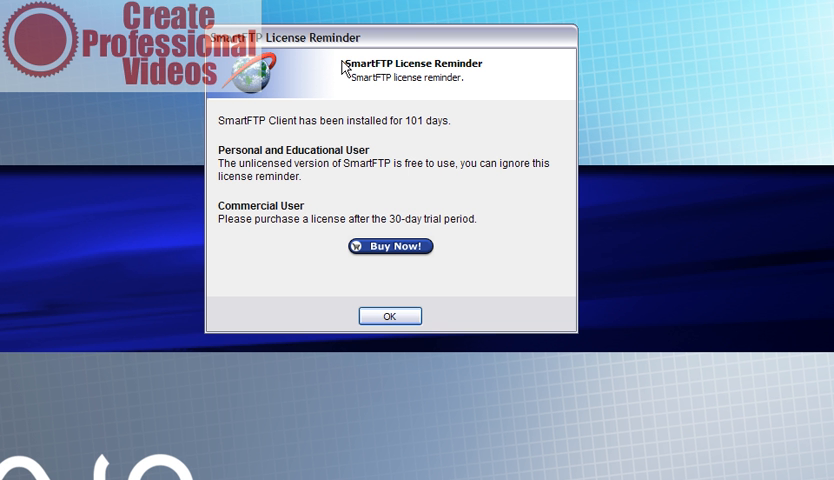
mouse_move(421, 232)
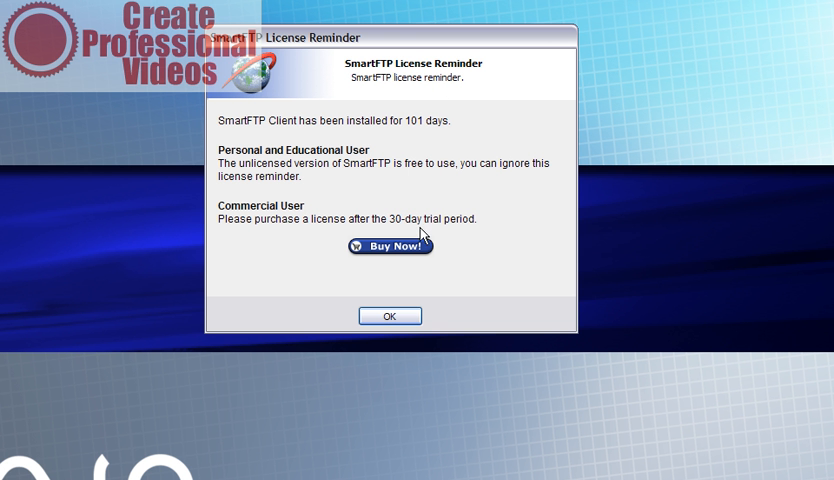
mouse_move(385, 248)
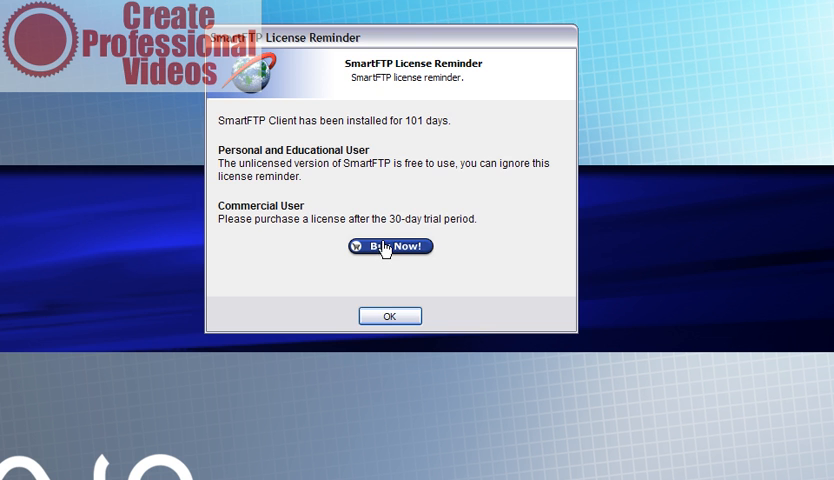
Dismiss the SmartFTP License Reminder dialog
left_click(390, 315)
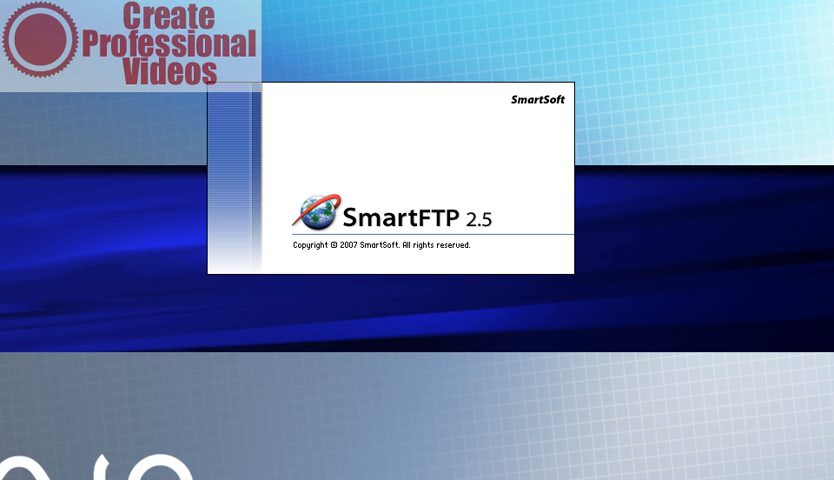
mouse_move(404, 89)
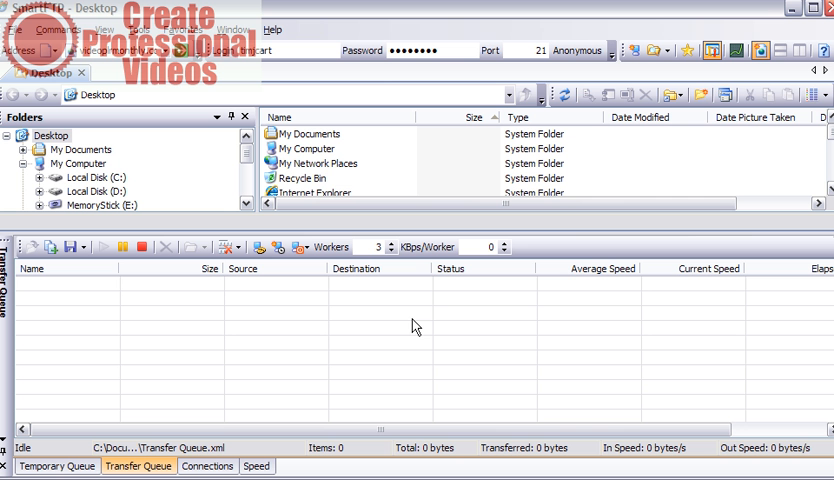
mouse_move(459, 351)
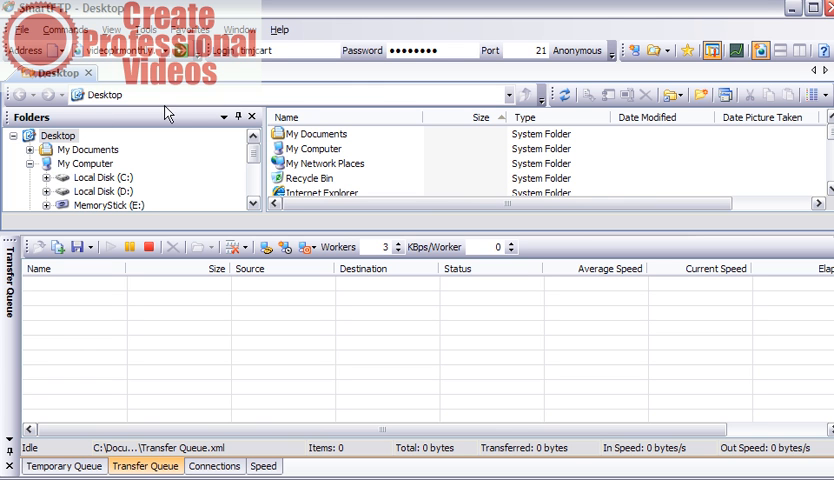
mouse_move(502, 182)
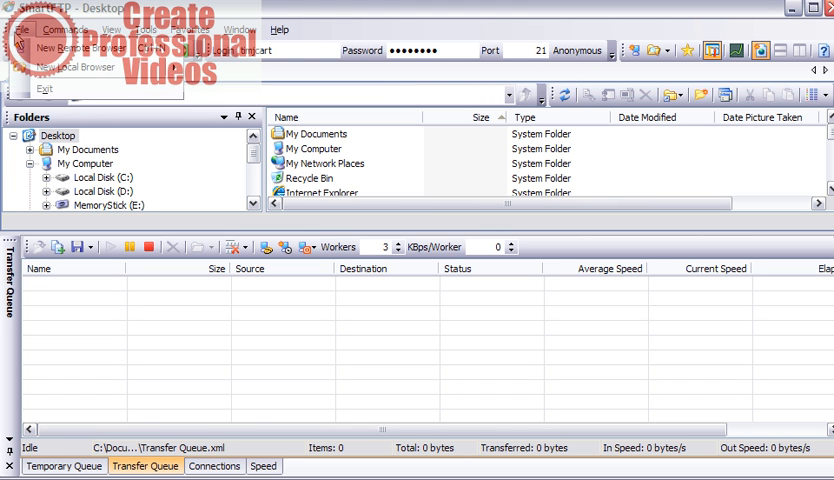
mouse_move(75, 47)
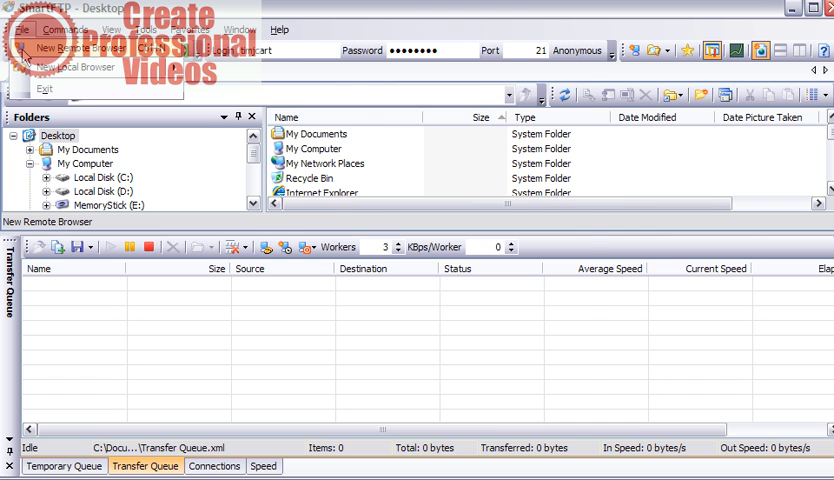
Create a remote browser for yourbestonlineinfo.com with the account's username and password
left_click(79, 47)
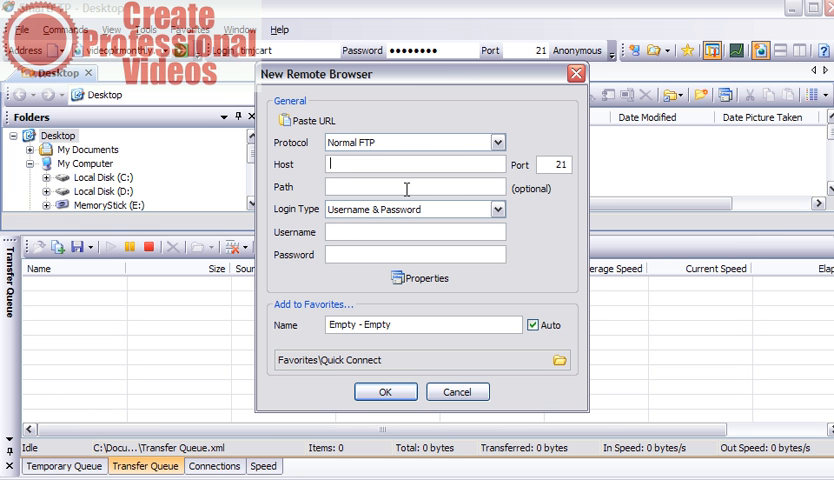
mouse_move(372, 182)
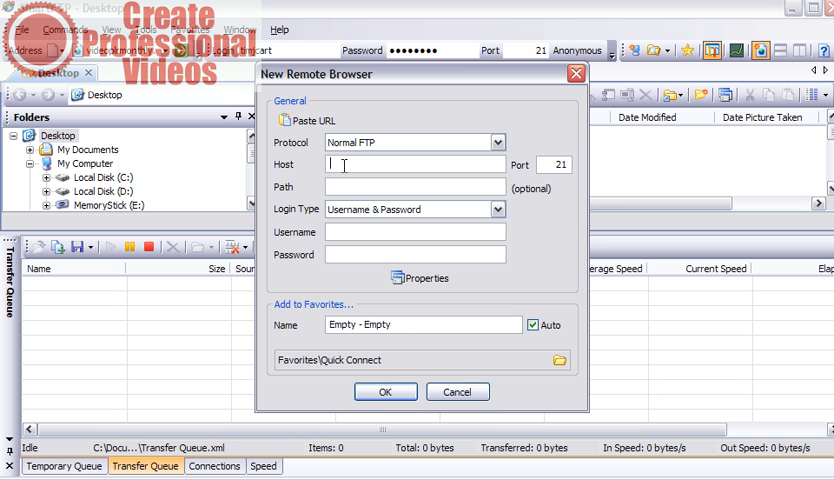
type("your")
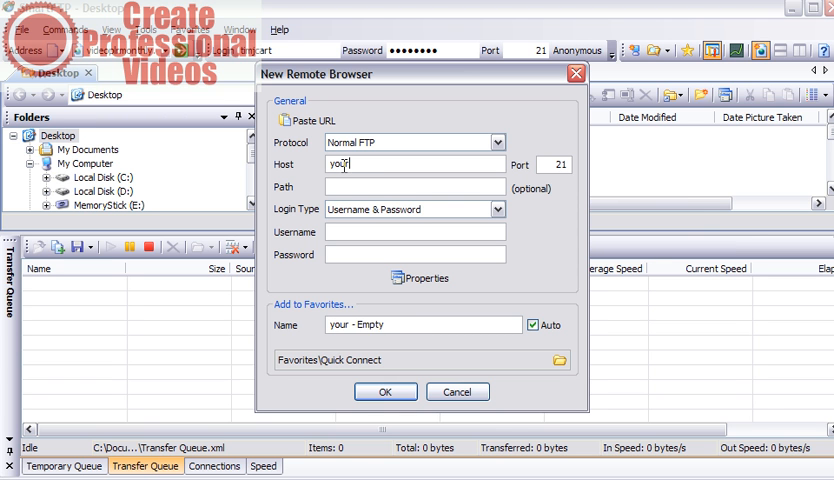
type("bestonlineinfo.com")
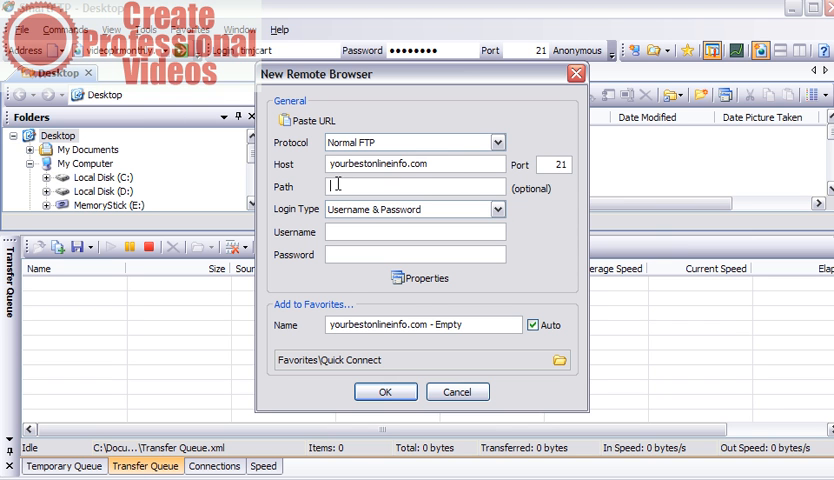
mouse_move(472, 221)
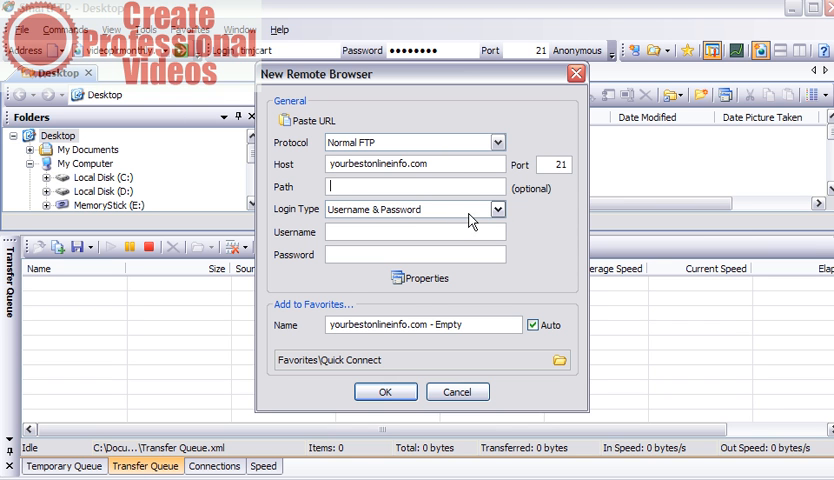
left_click(497, 209)
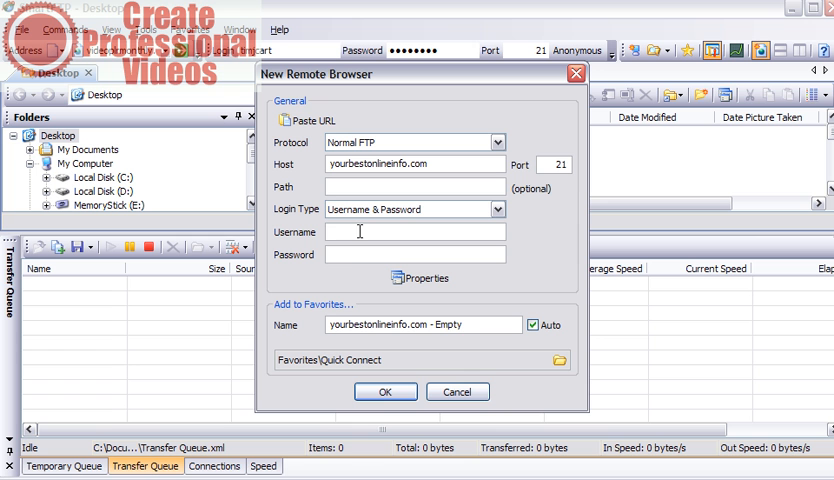
mouse_move(345, 275)
type("yourbest")
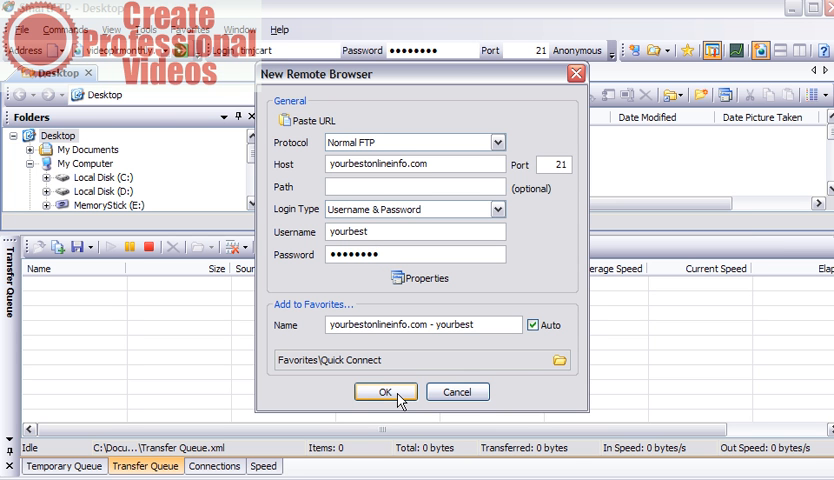
left_click(385, 391)
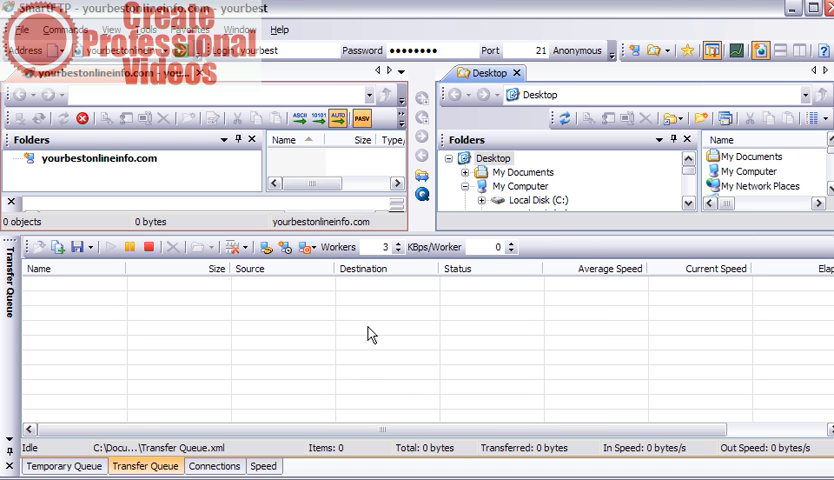
mouse_move(237, 305)
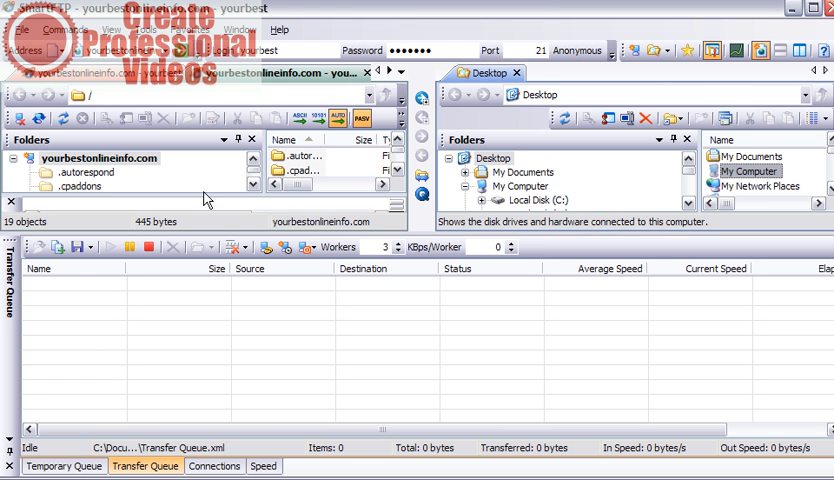
mouse_move(145, 307)
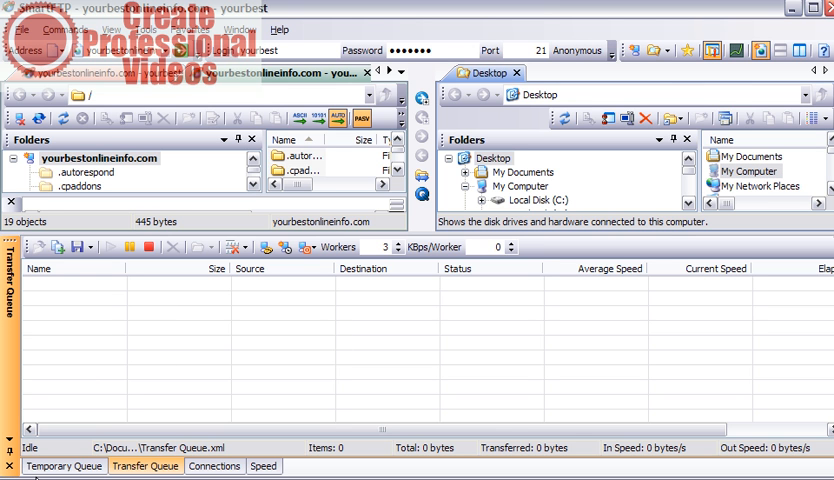
Switch the bottom pane to the Temporary Queue
left_click(63, 466)
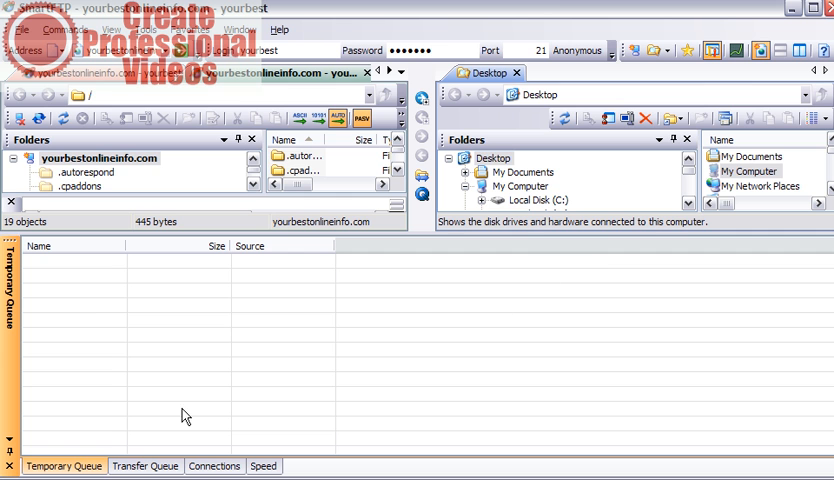
mouse_move(66, 337)
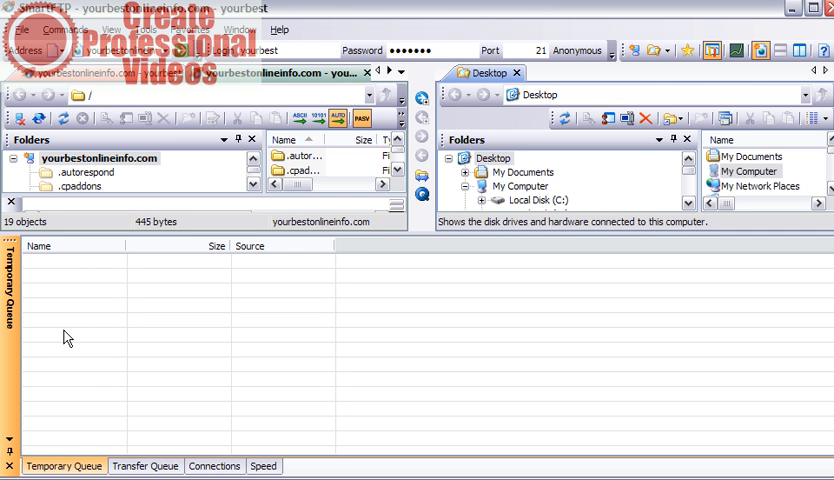
mouse_move(162, 478)
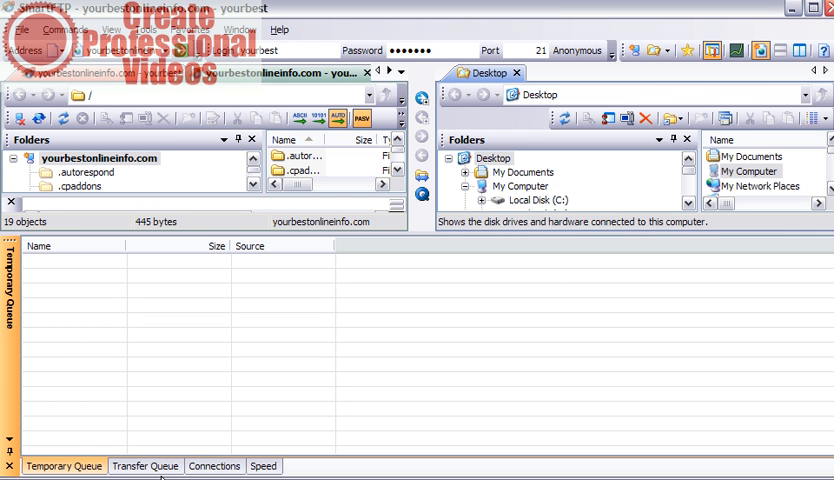
mouse_move(638, 112)
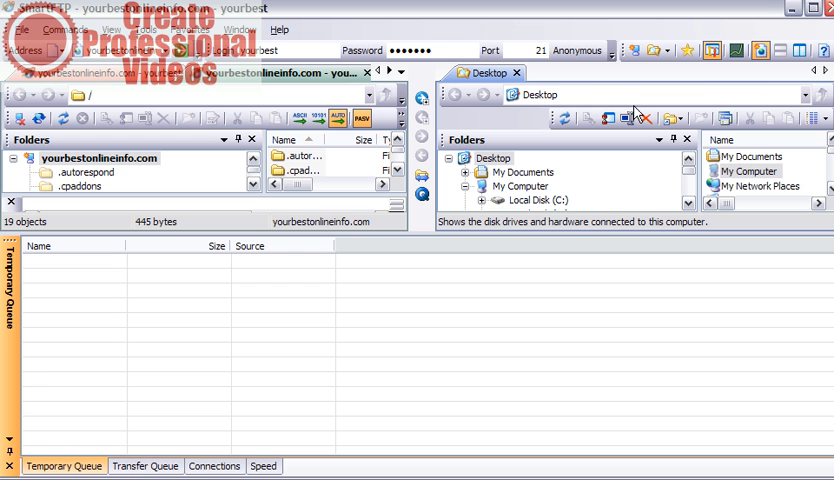
mouse_move(611, 199)
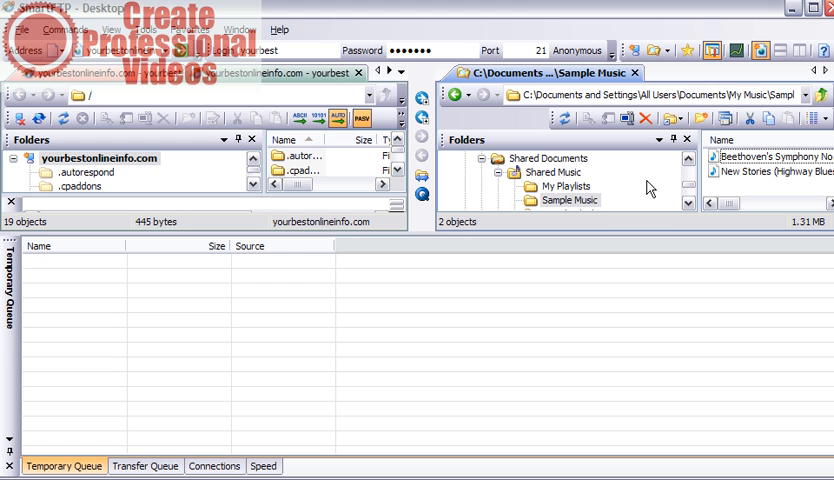
mouse_move(602, 167)
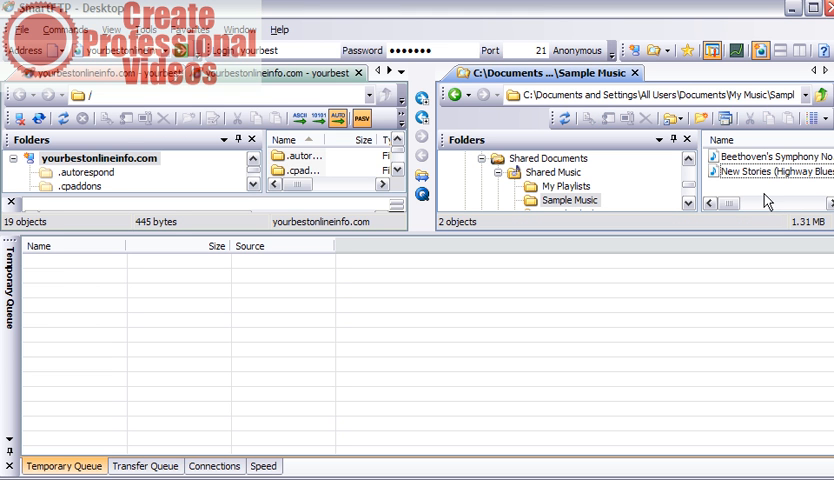
mouse_move(770, 156)
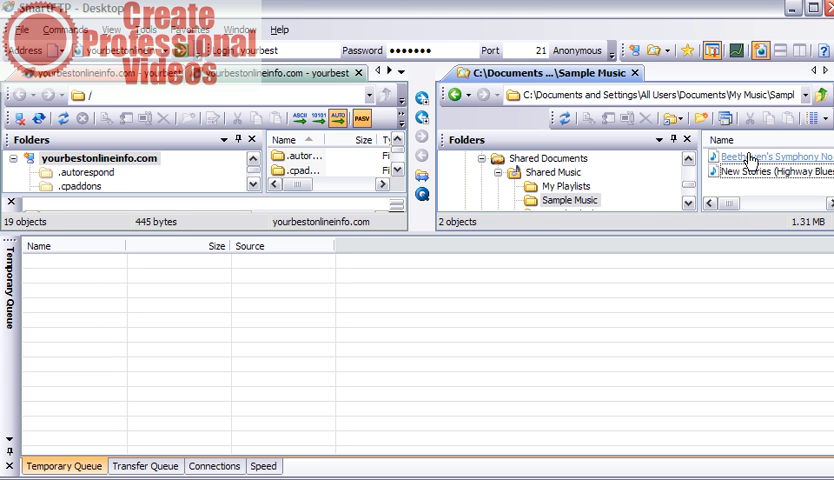
Queue the Beethoven symphony and New Stories sample tracks in the temporary queue
left_click(780, 157)
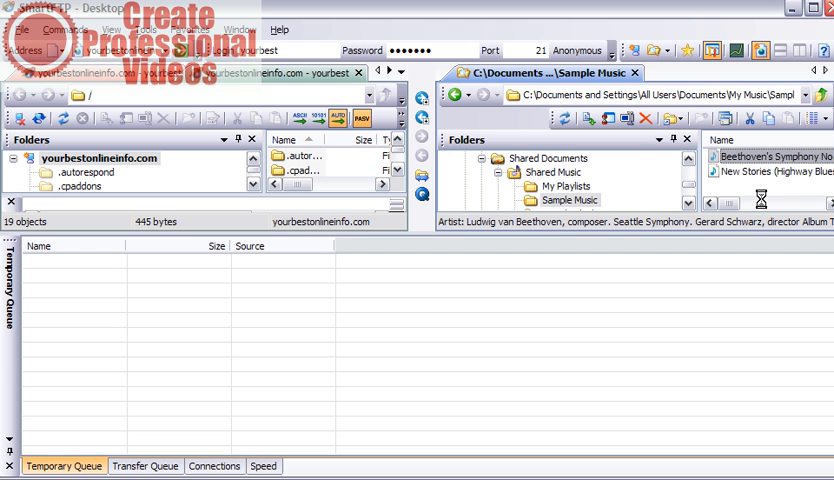
mouse_move(793, 206)
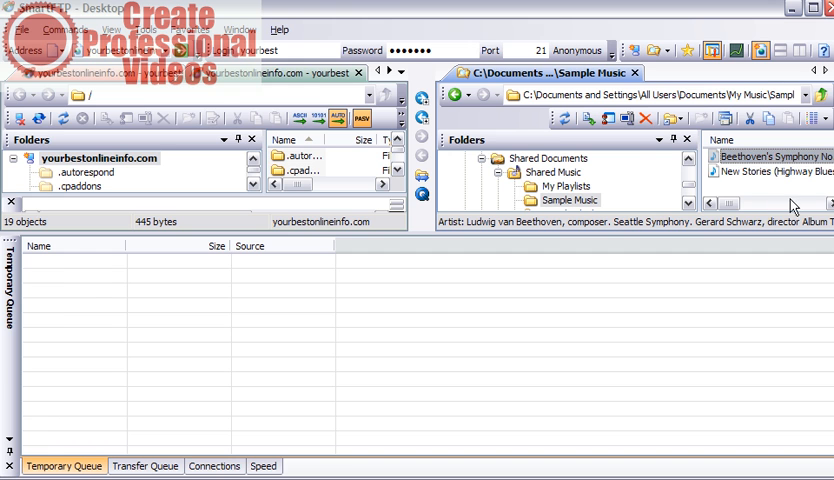
mouse_move(705, 265)
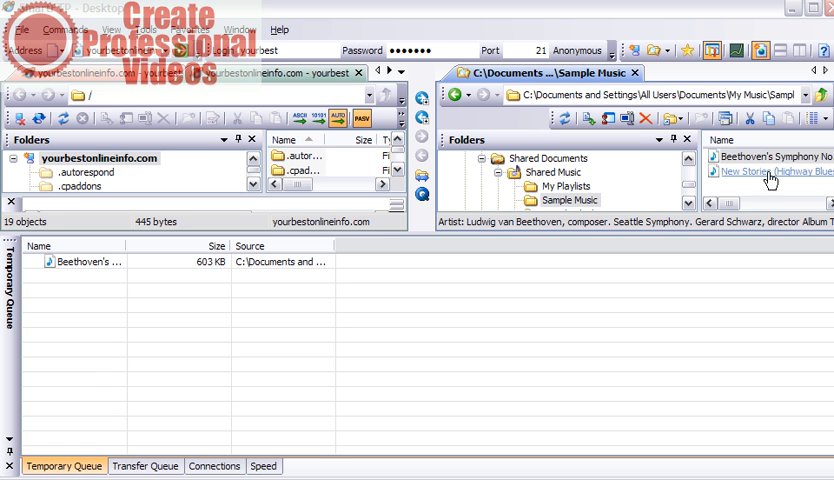
left_click(770, 171)
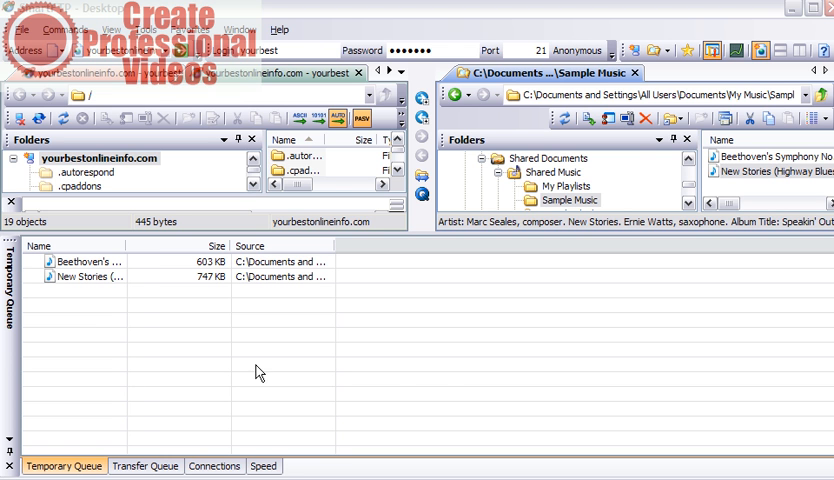
mouse_move(212, 357)
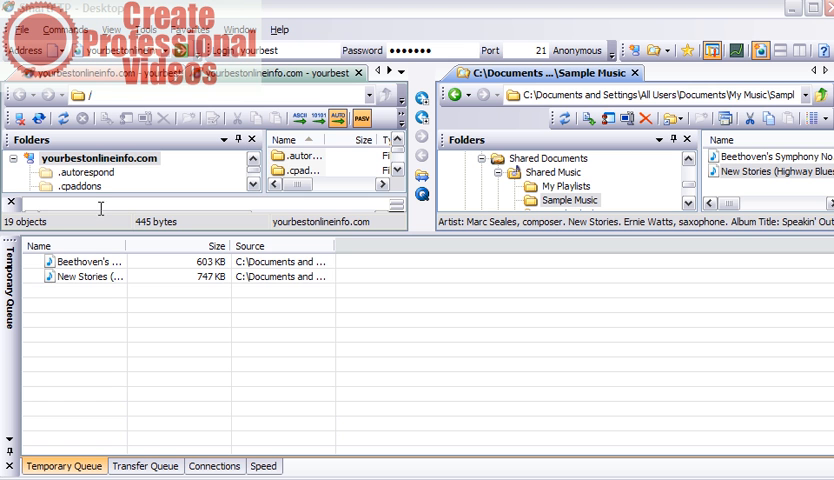
Open the server's /public_html folder from the remote folder tree
left_click(100, 158)
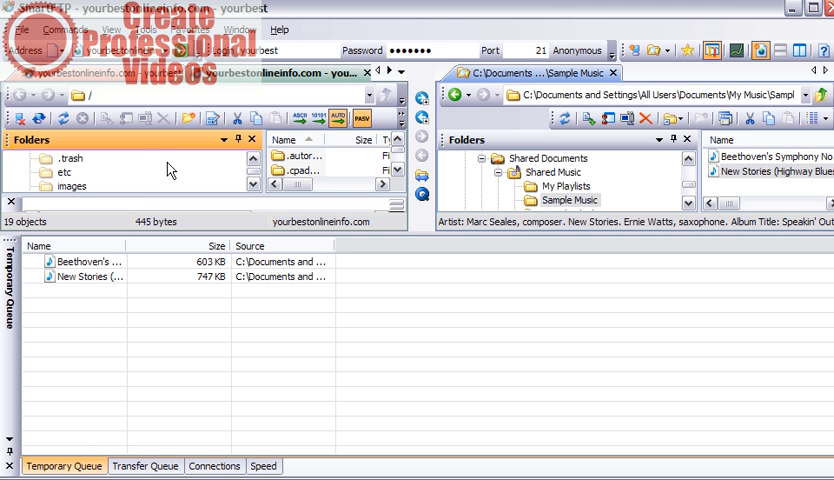
scroll("down", 3)
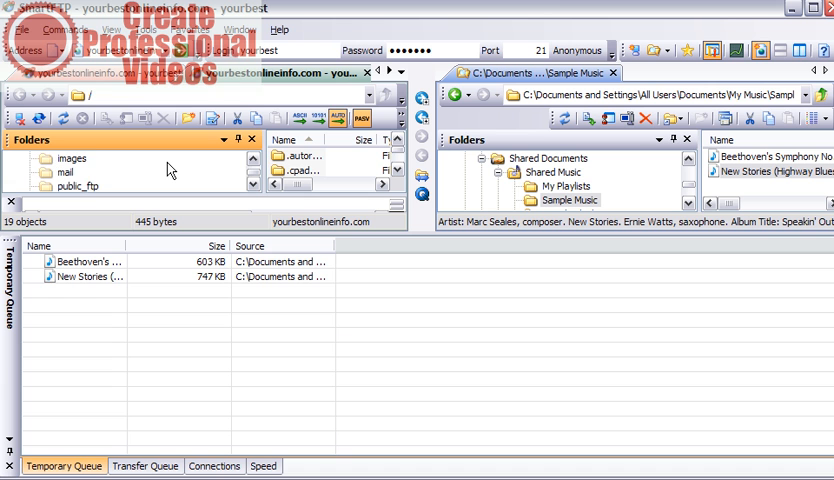
scroll("down", 3)
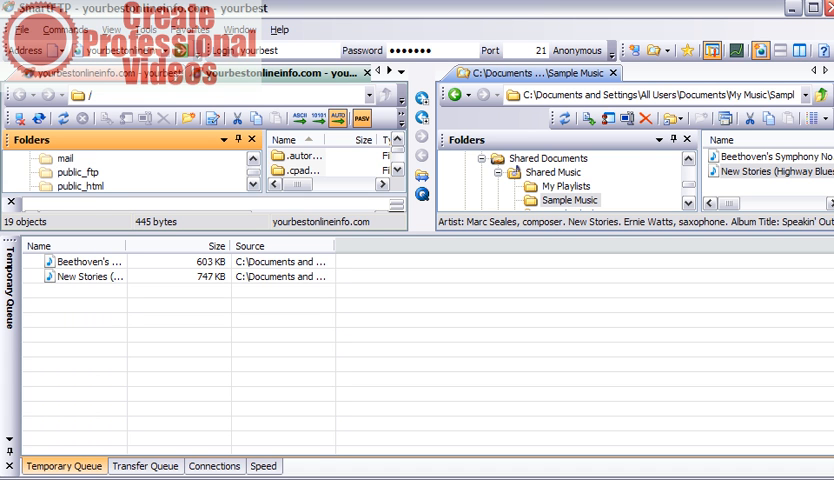
mouse_move(85, 190)
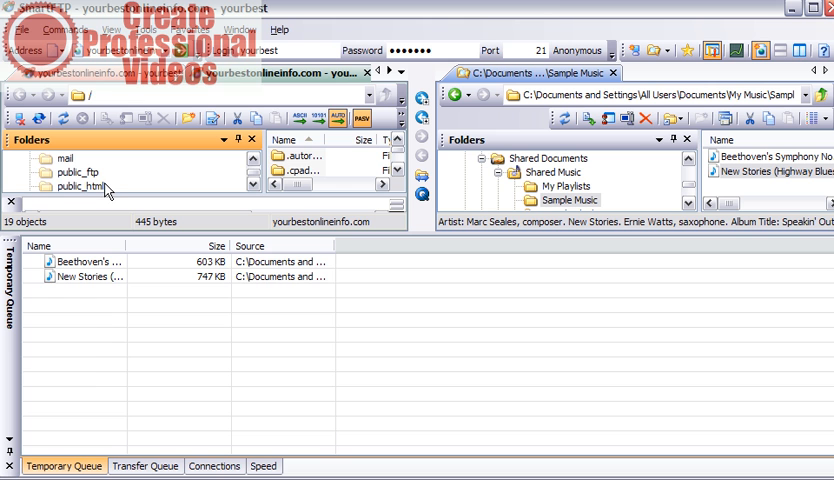
mouse_move(95, 194)
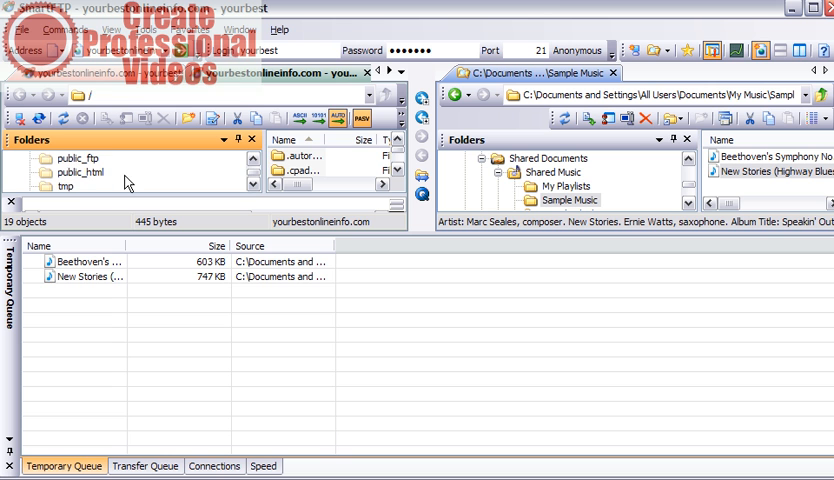
mouse_move(83, 184)
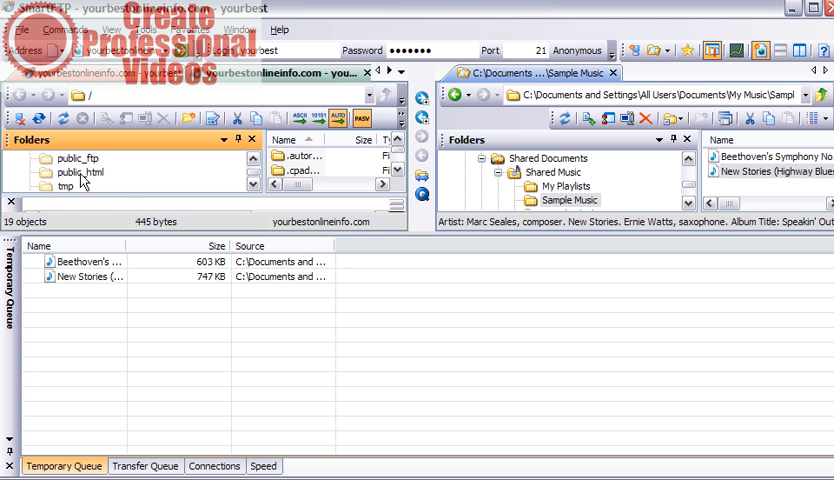
mouse_move(99, 178)
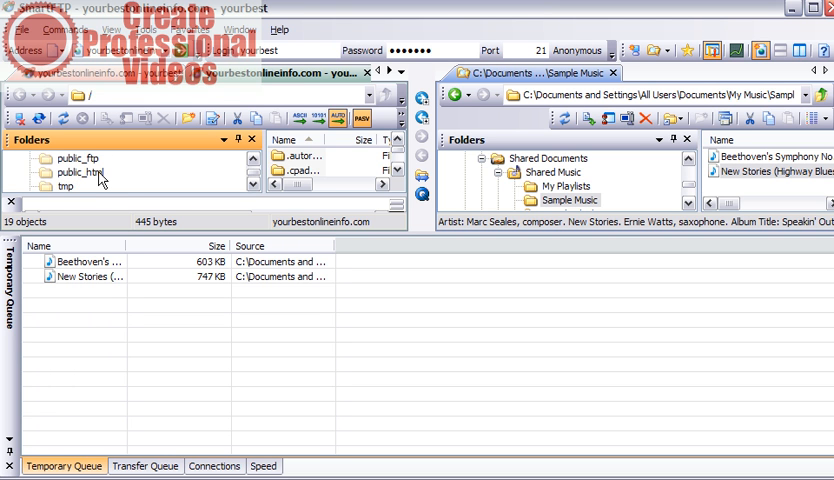
left_click(77, 172)
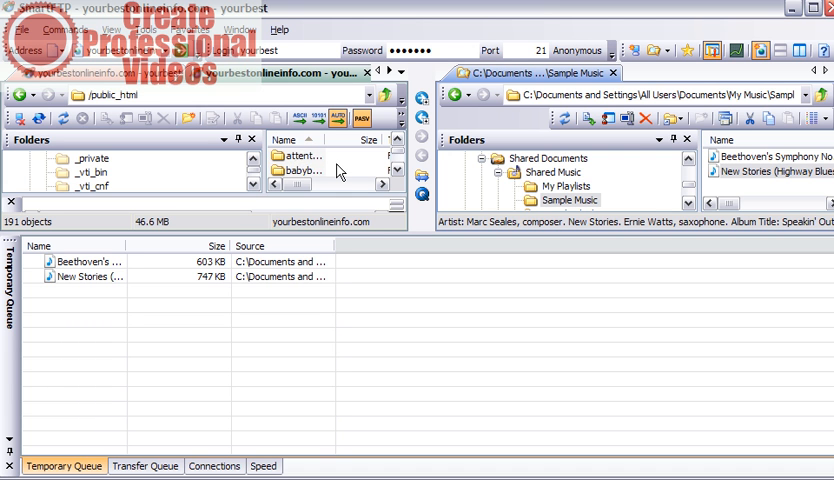
Create a new remote folder, getting past the 'already exists' error, and name it musictest
scroll("down", 3)
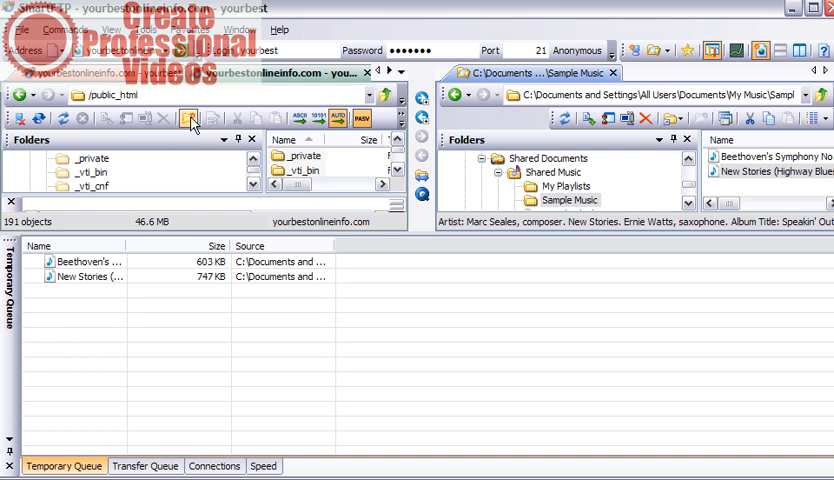
left_click(189, 118)
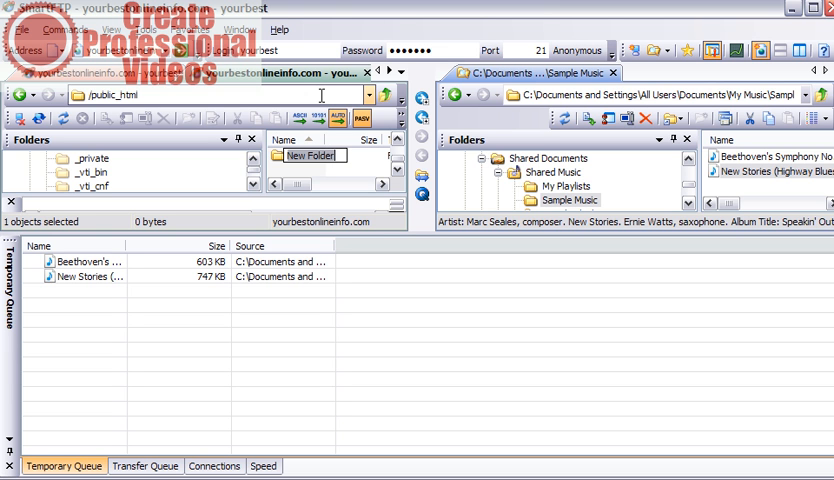
type("music")
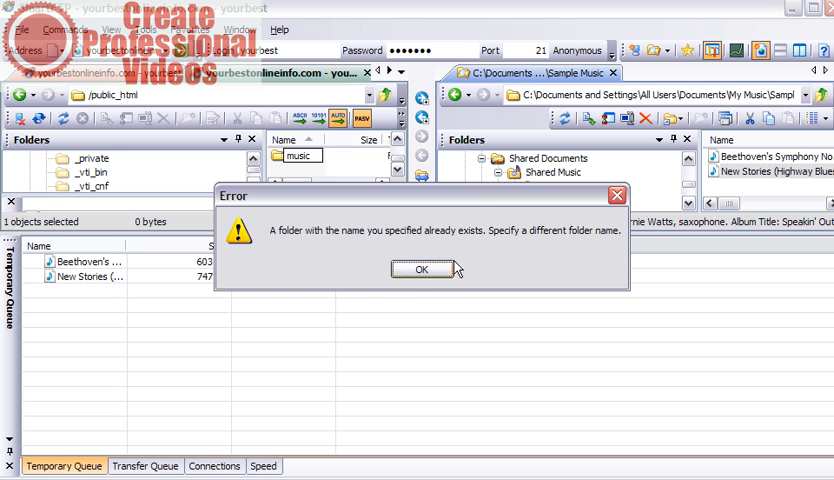
left_click(420, 269)
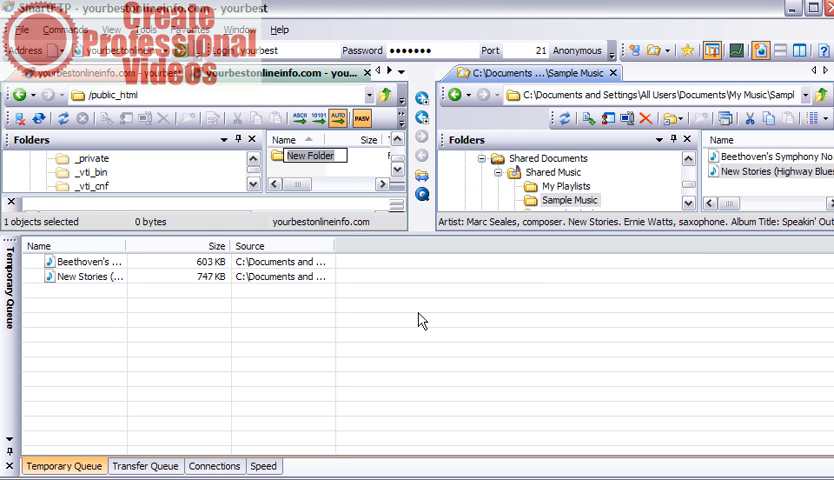
type("music")
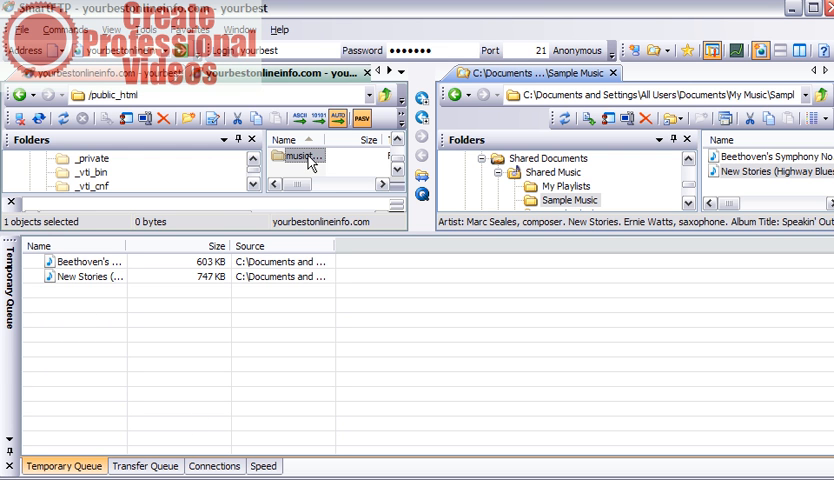
Open musictest and drag the queued Beethoven and New Stories files into it
double_click(304, 156)
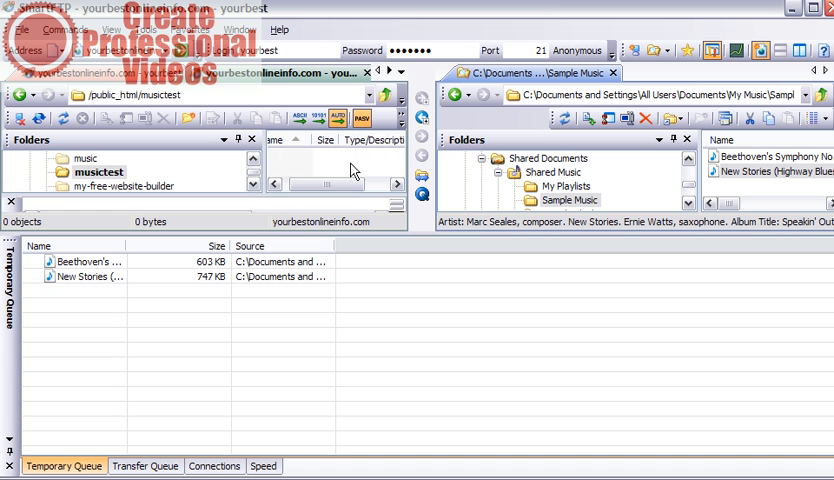
mouse_move(125, 283)
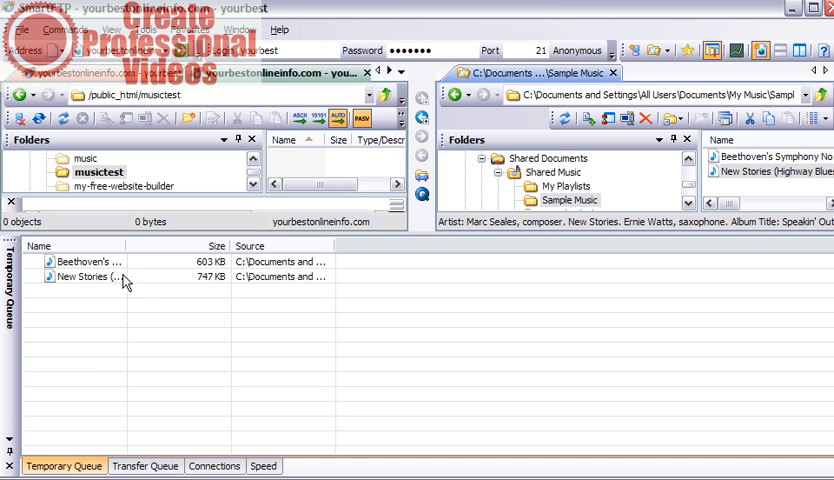
left_click(85, 261)
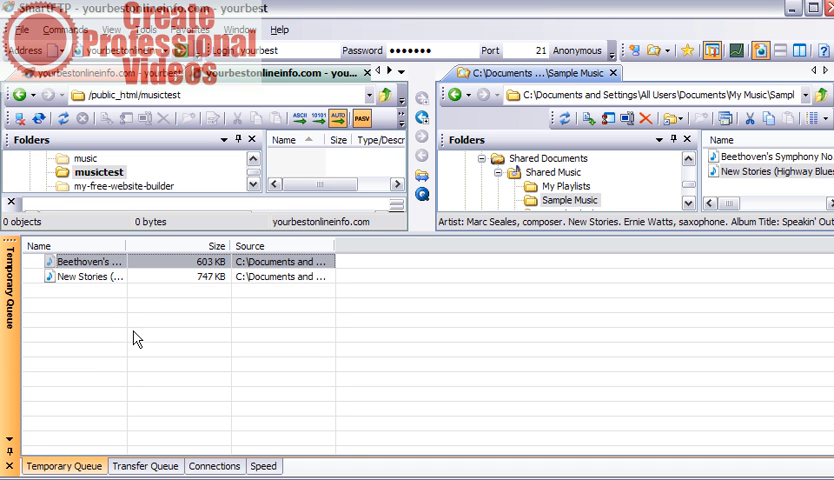
mouse_move(107, 281)
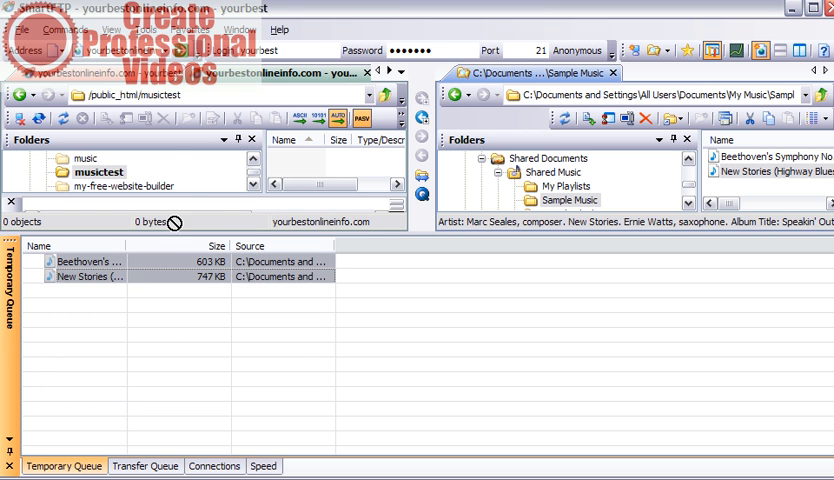
scroll("down", 3)
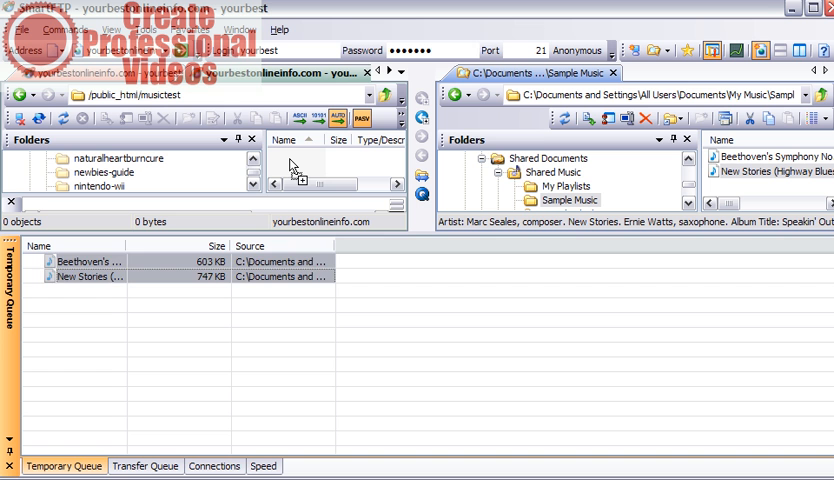
left_click(145, 465)
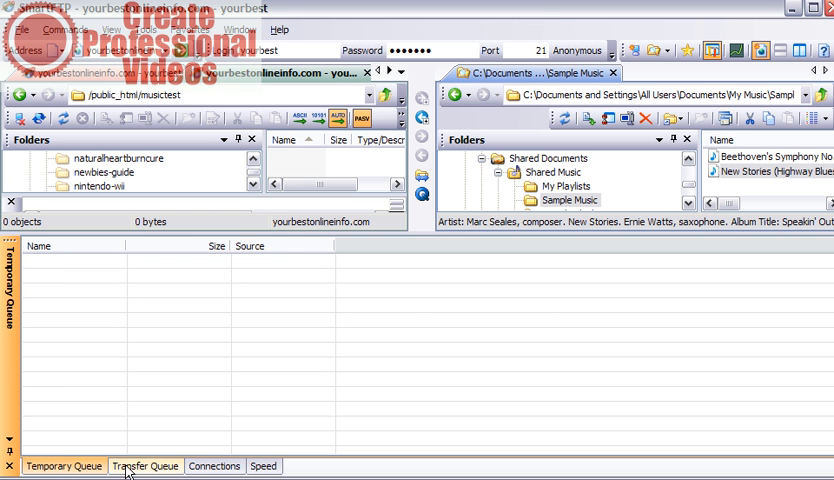
Watch the uploads in the Transfer Queue, then refresh the musictest listing
left_click(146, 466)
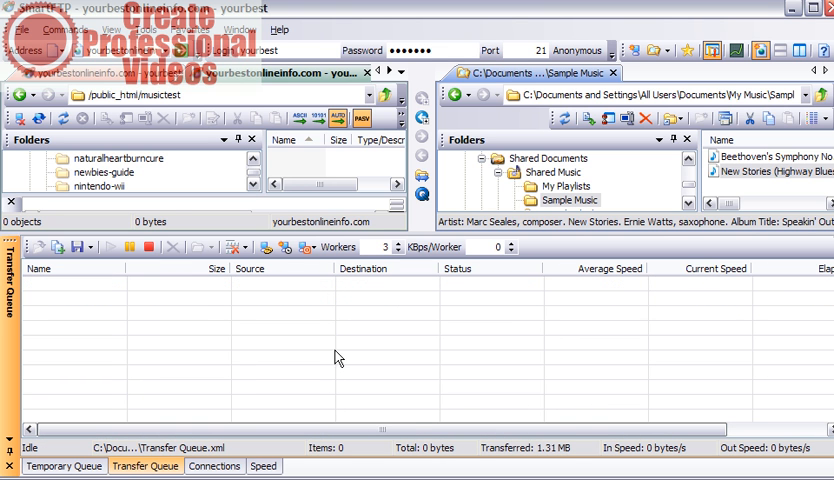
mouse_move(162, 168)
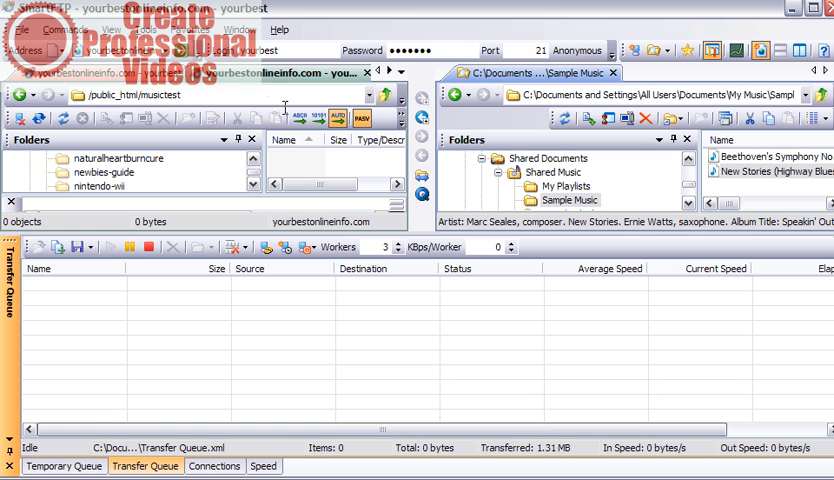
mouse_move(213, 137)
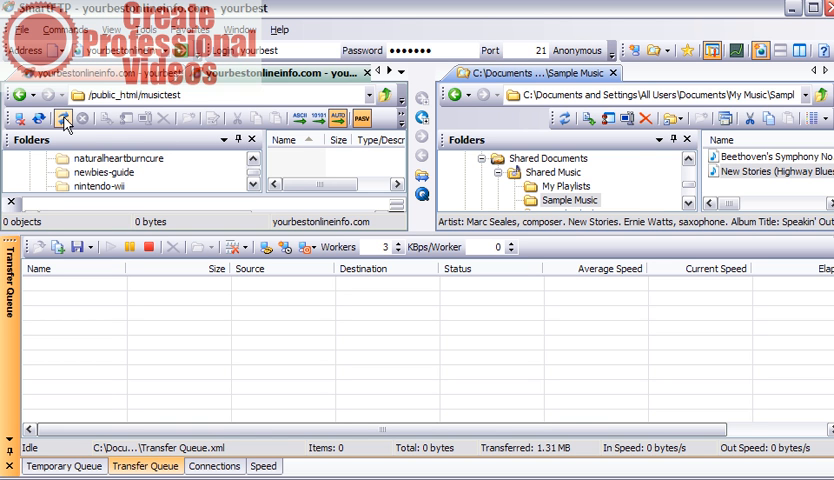
left_click(64, 118)
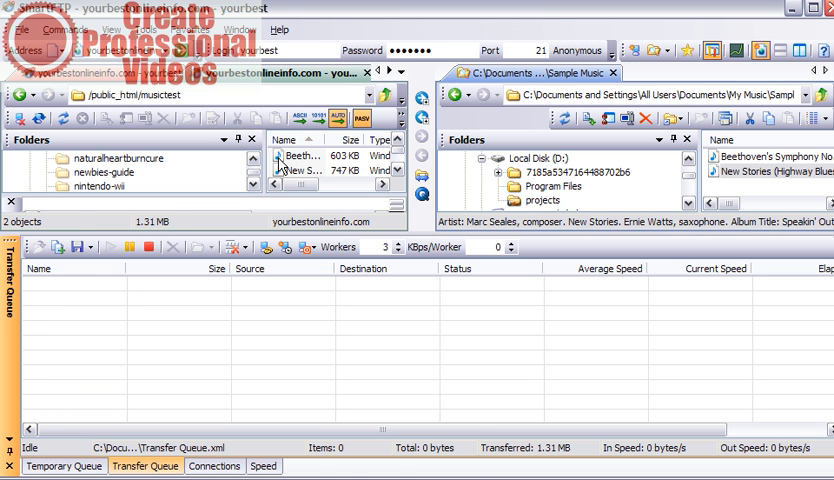
Rename the 603 KB Beethoven track in musictest to b.wma
right_click(300, 156)
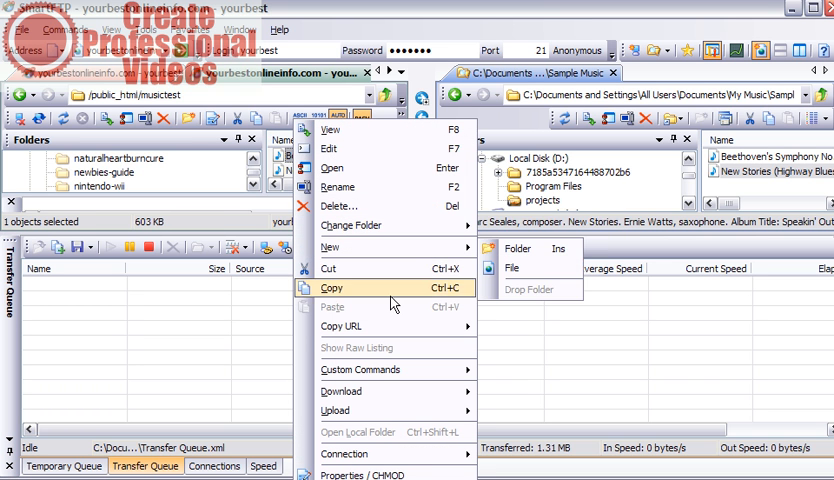
mouse_move(370, 440)
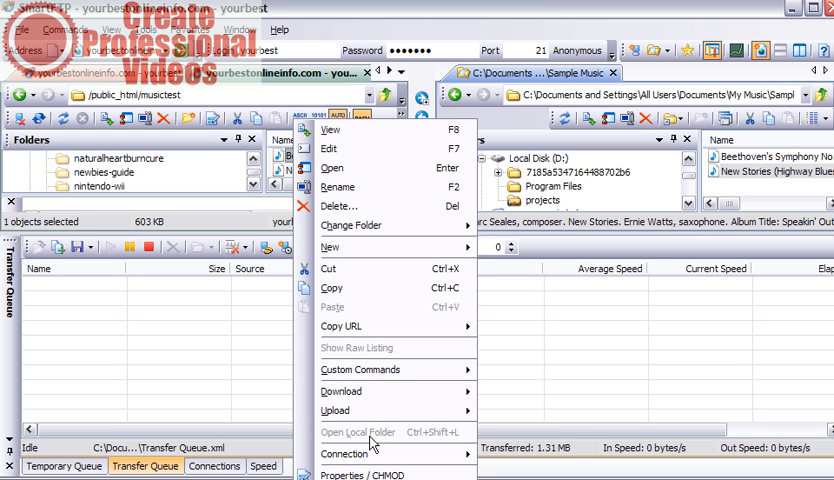
mouse_move(380, 187)
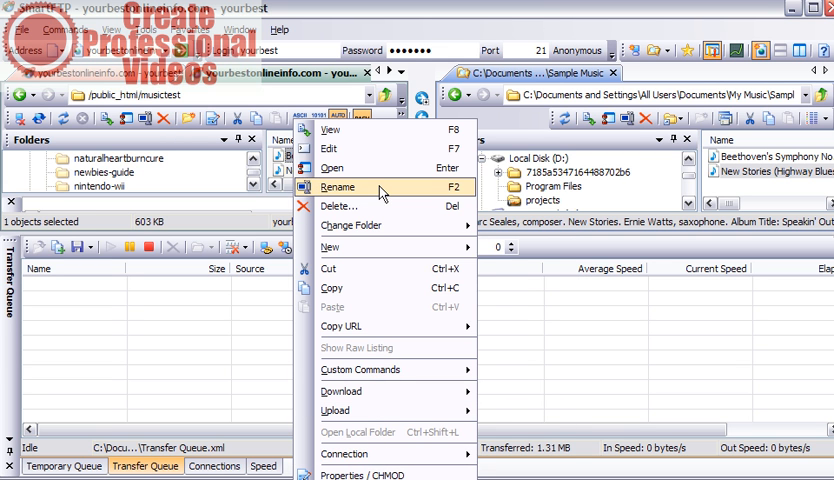
left_click(338, 187)
type("b.wma")
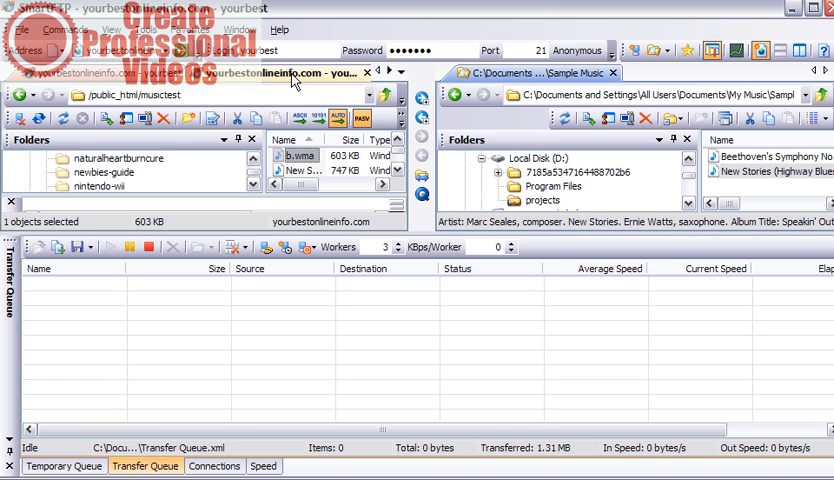
mouse_move(240, 83)
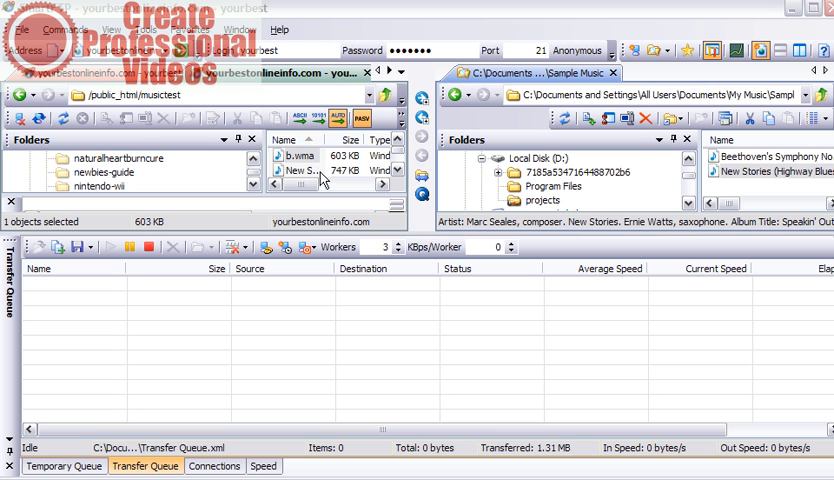
mouse_move(659, 311)
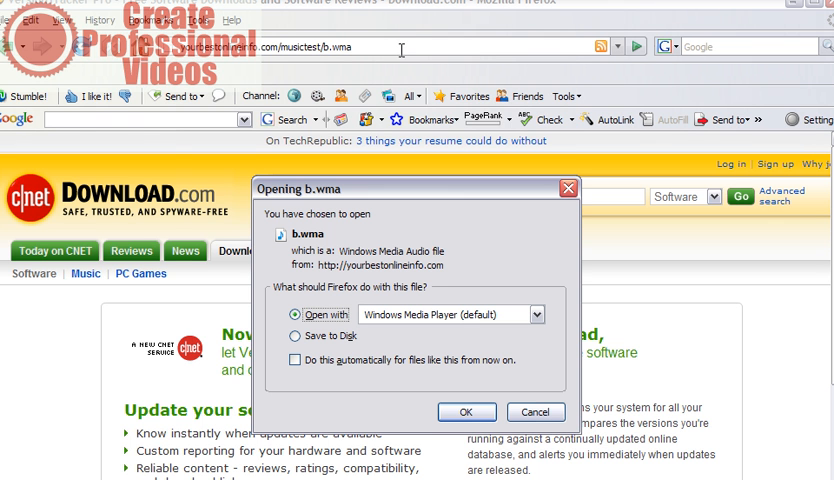
mouse_move(407, 248)
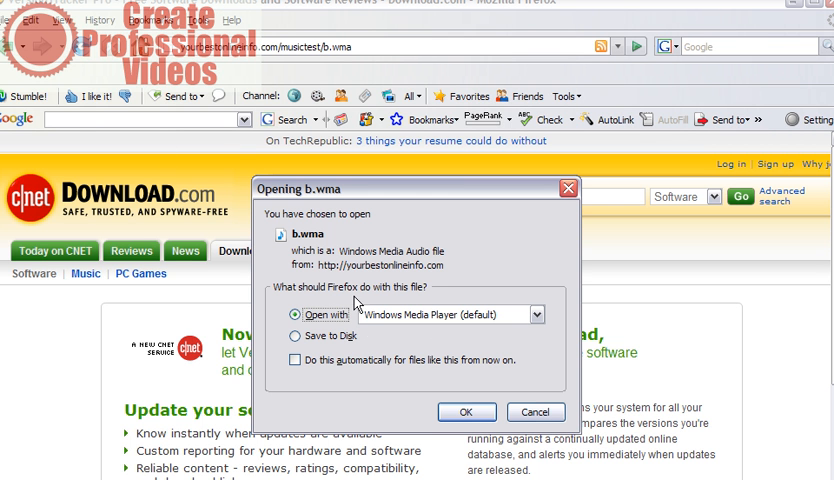
mouse_move(348, 238)
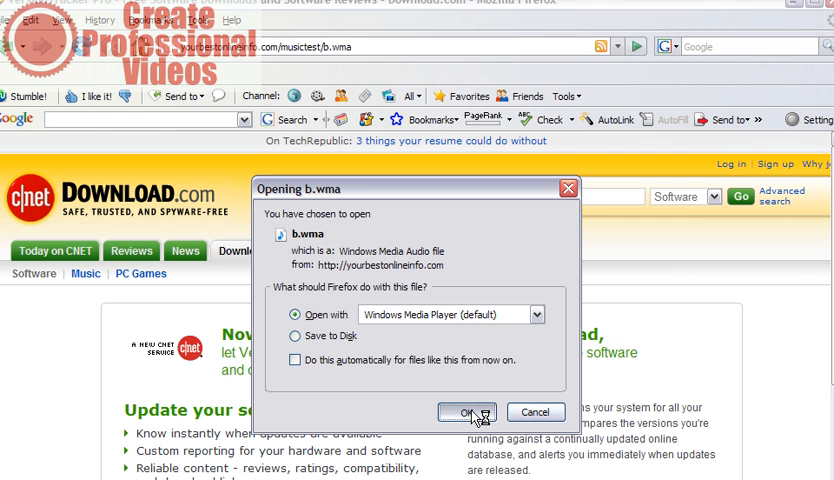
Confirm opening b.wma from yourbestonlineinfo.com/musictest in Windows Media Player
left_click(468, 412)
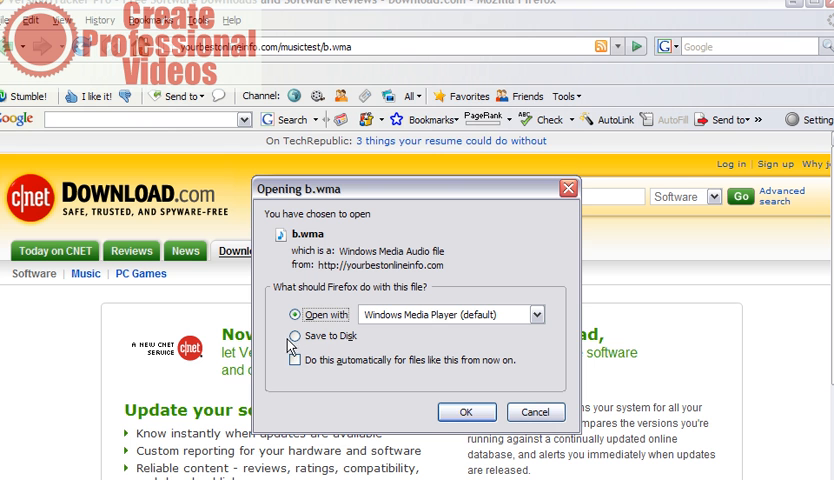
left_click(298, 335)
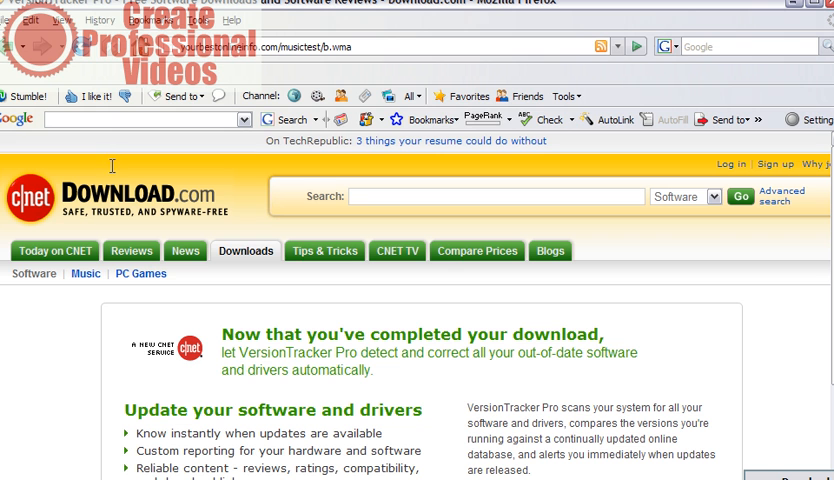
mouse_move(779, 263)
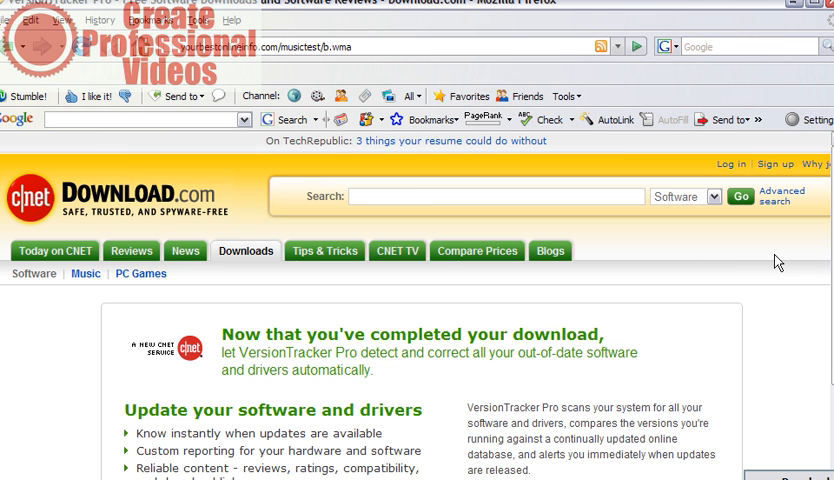
mouse_move(198, 356)
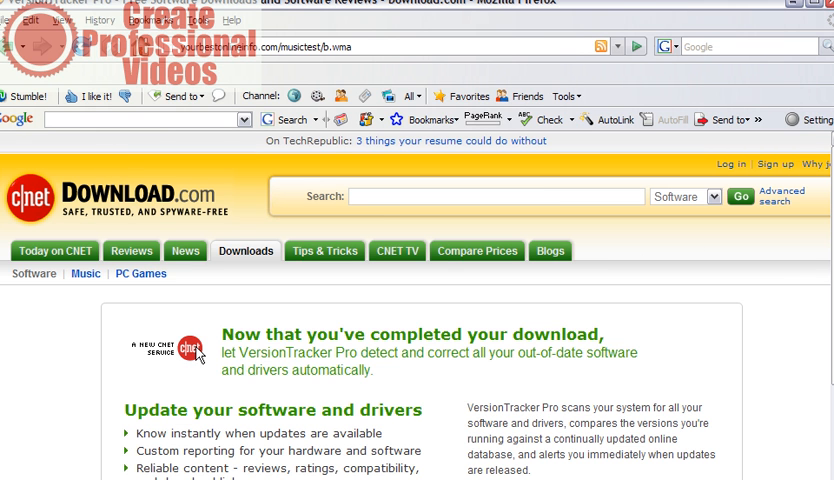
mouse_move(532, 379)
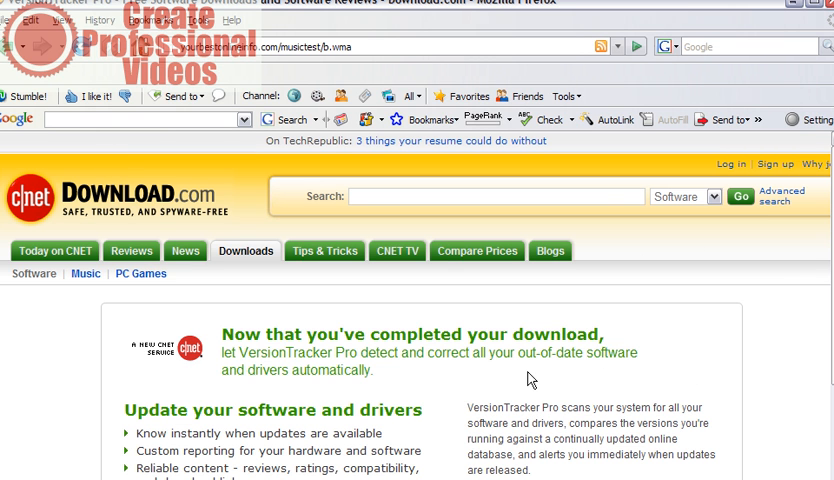